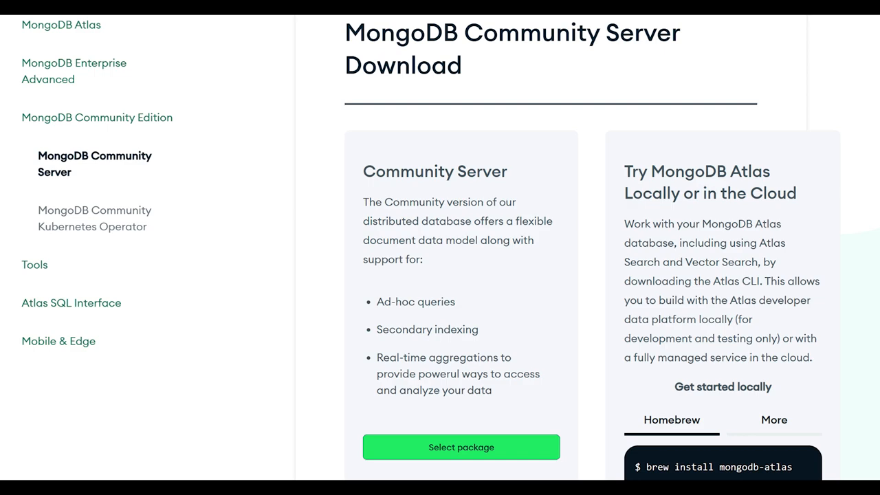
- Reveal the Community Server 7.0.5 download options for Windows x64 with the msi package
left_click(462, 447)
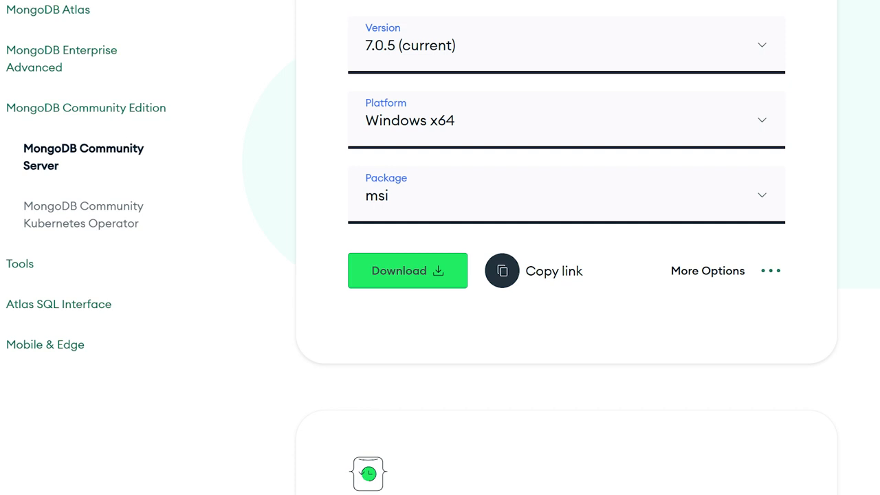